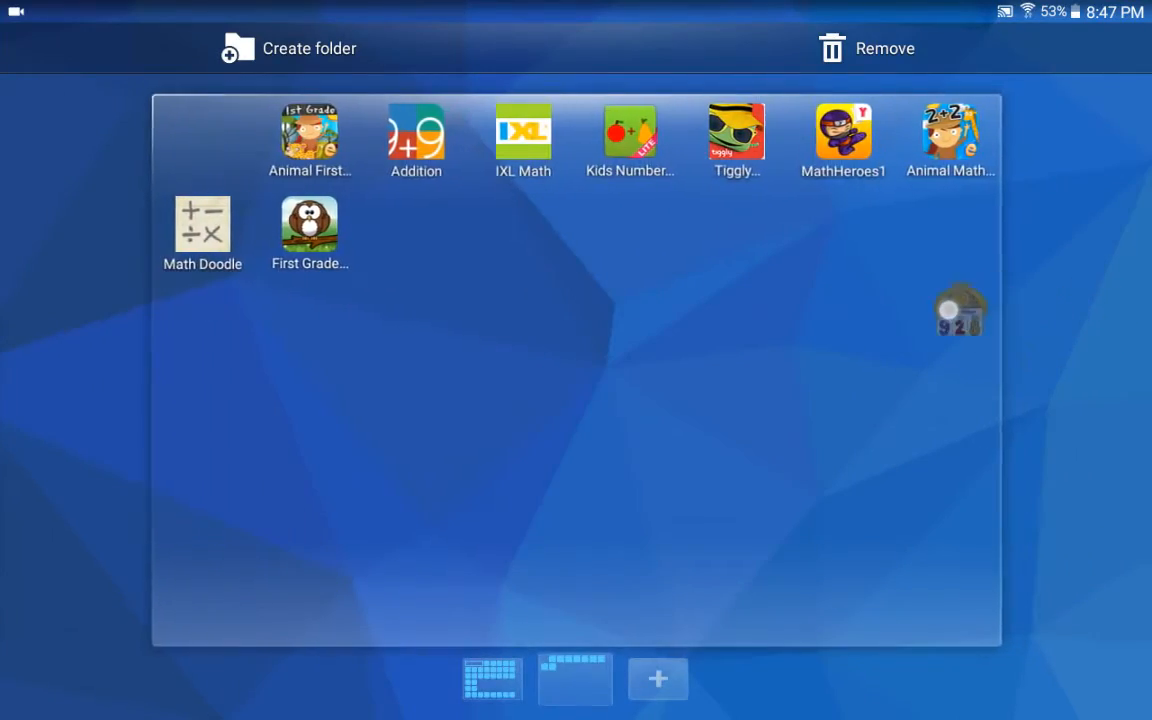
Drop the Kids Math Place Value icon onto Create folder to start a new folder
left_click_drag(960, 310, 364, 80)
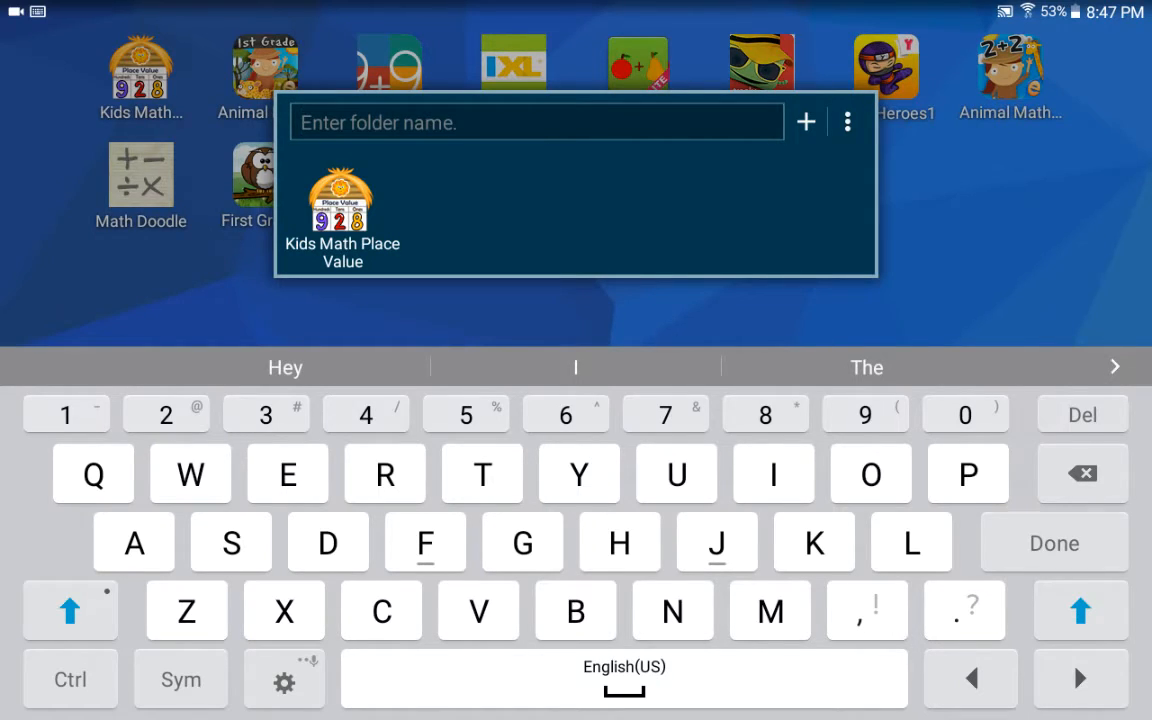
Begin typing the folder name, entering "Ma" in the name field
type("Ma")
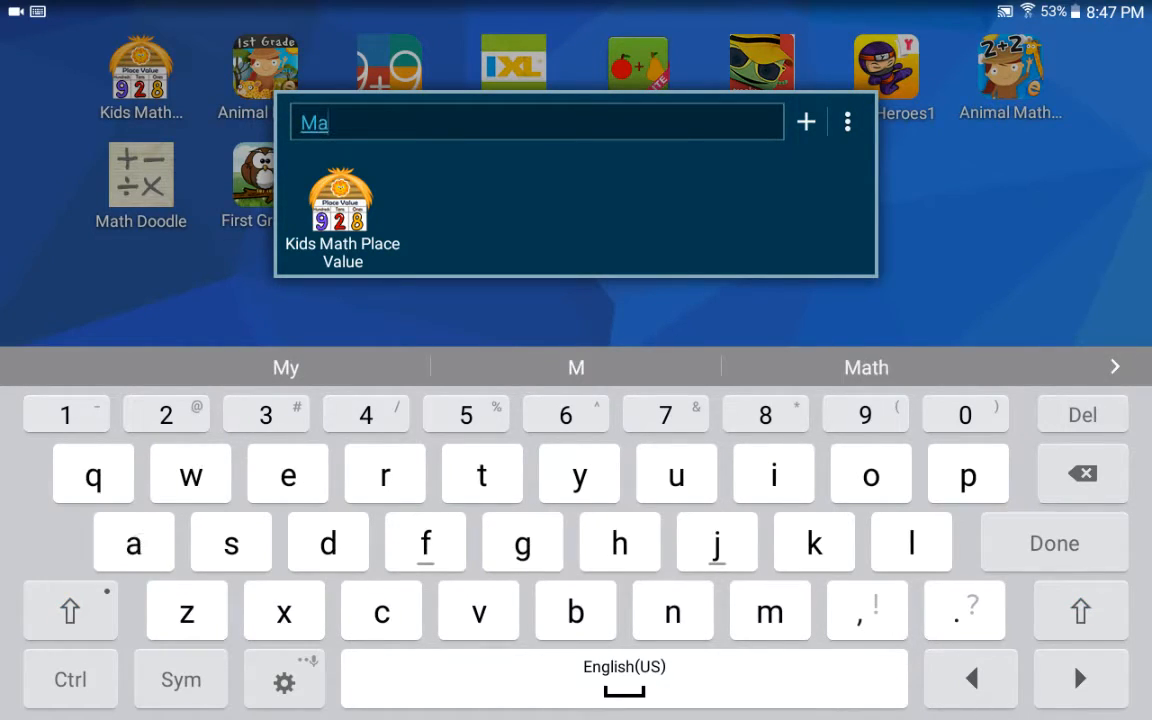